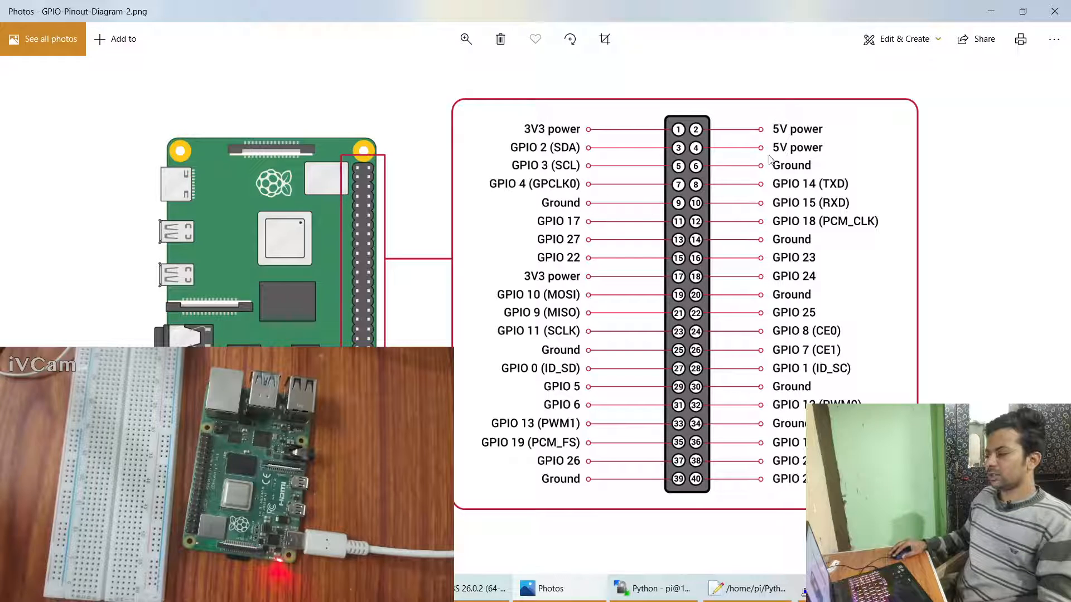
pyautogui.moveTo(794, 157)
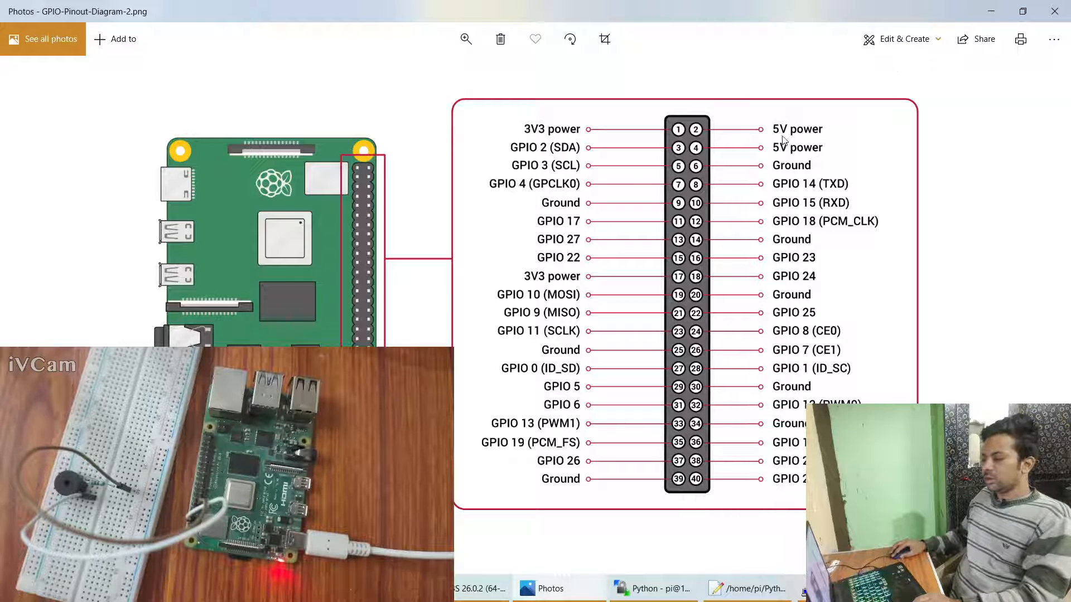
# Step: Add 'from gpiozero import Buzzer' to the pyled.py script
pyautogui.click(748, 588)
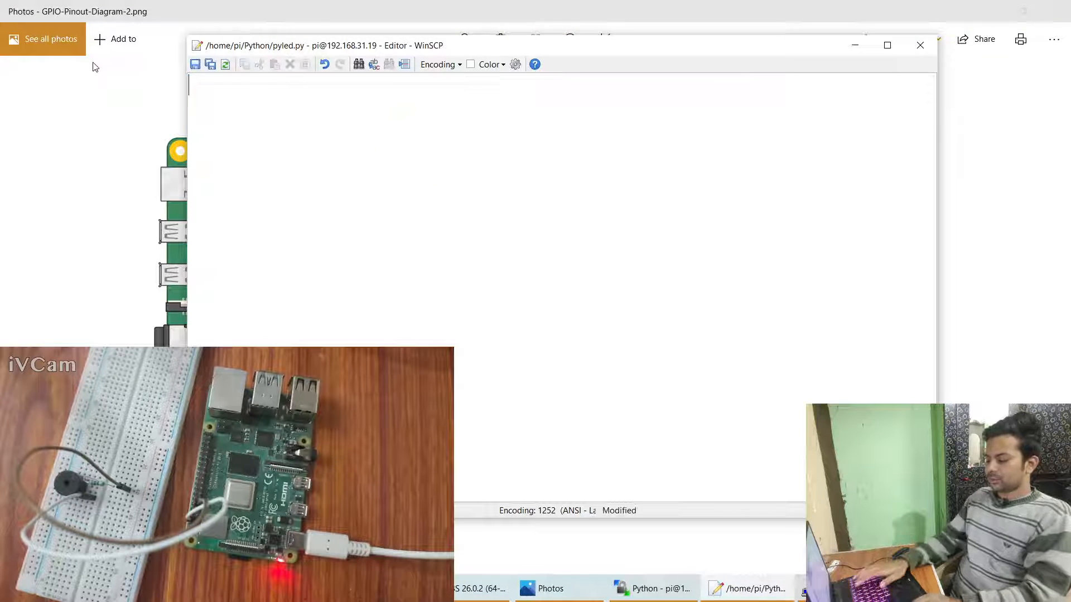
pyautogui.write('from')
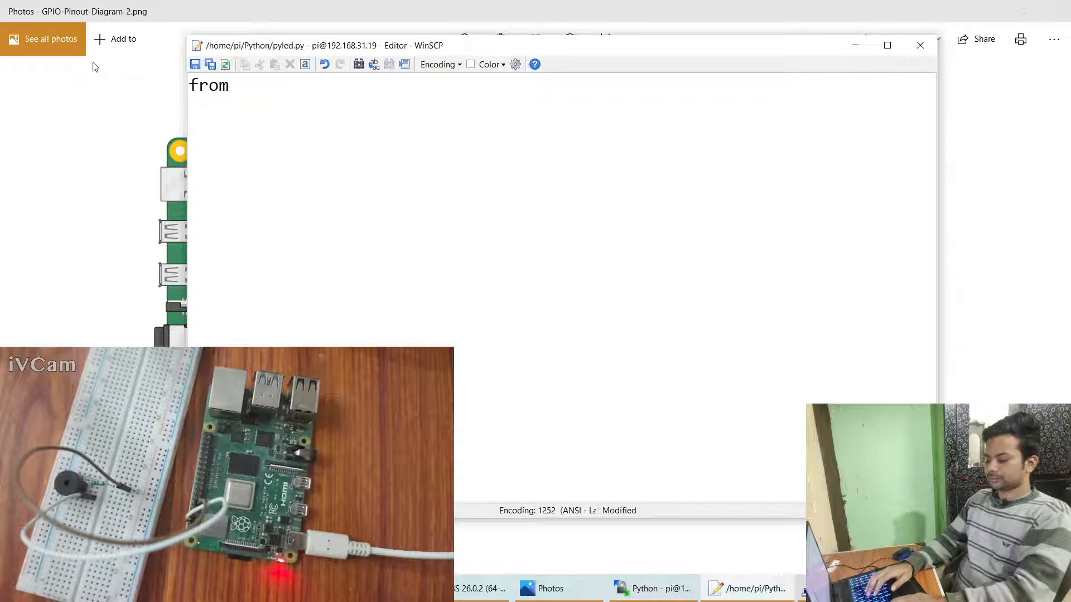
pyautogui.write('gpio')
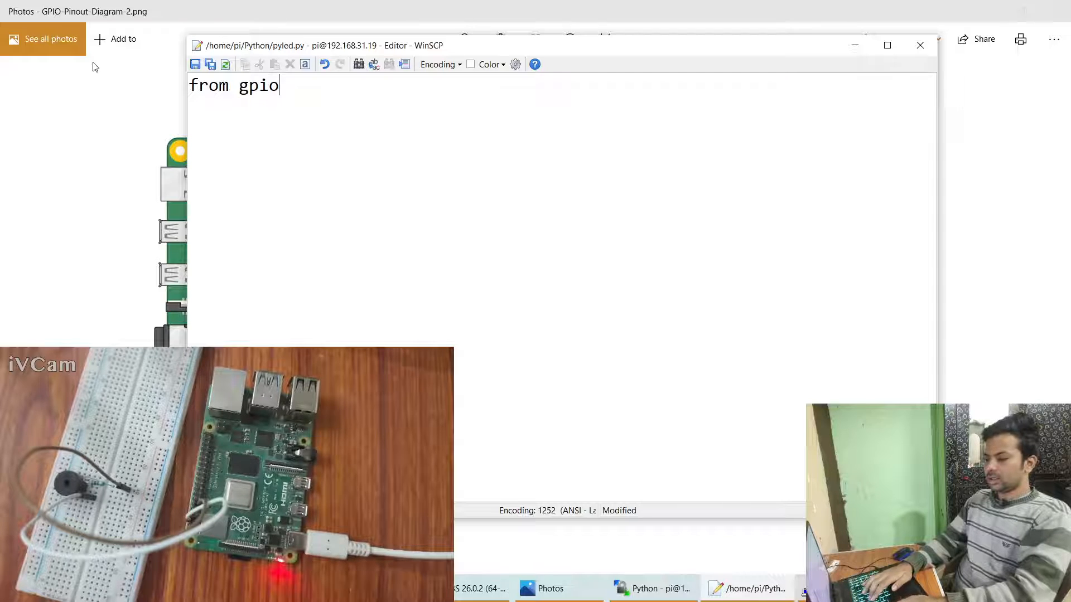
pyautogui.write('zero i')
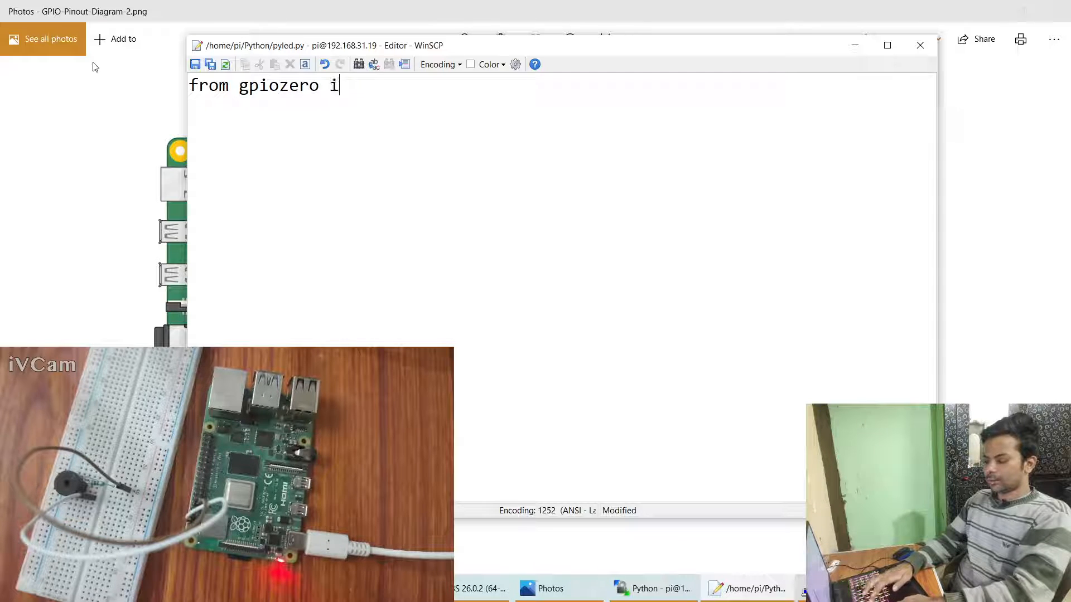
pyautogui.write('mport')
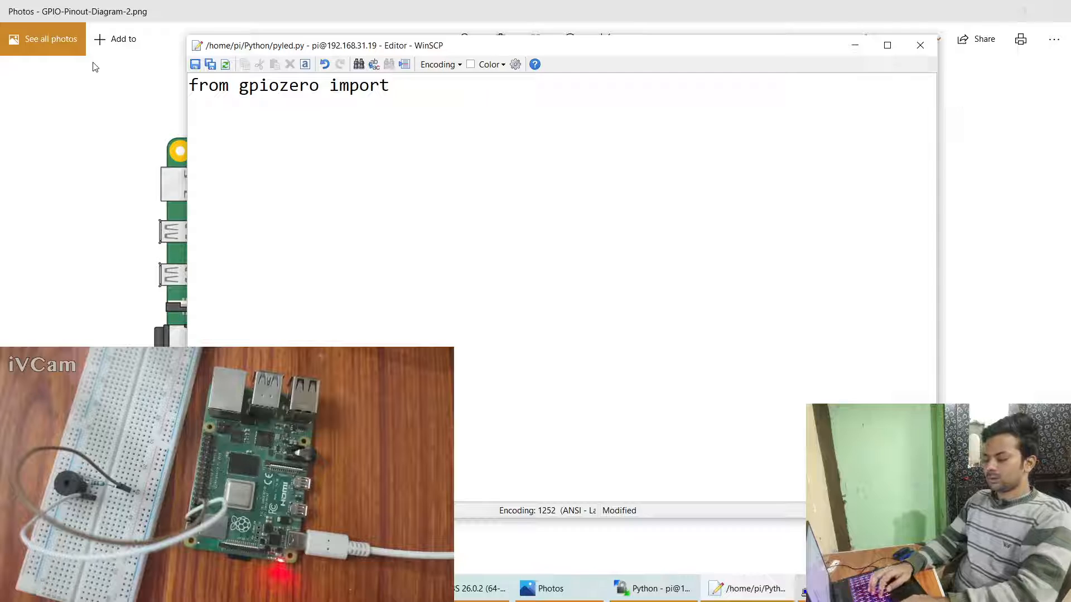
pyautogui.write('Buzzer')
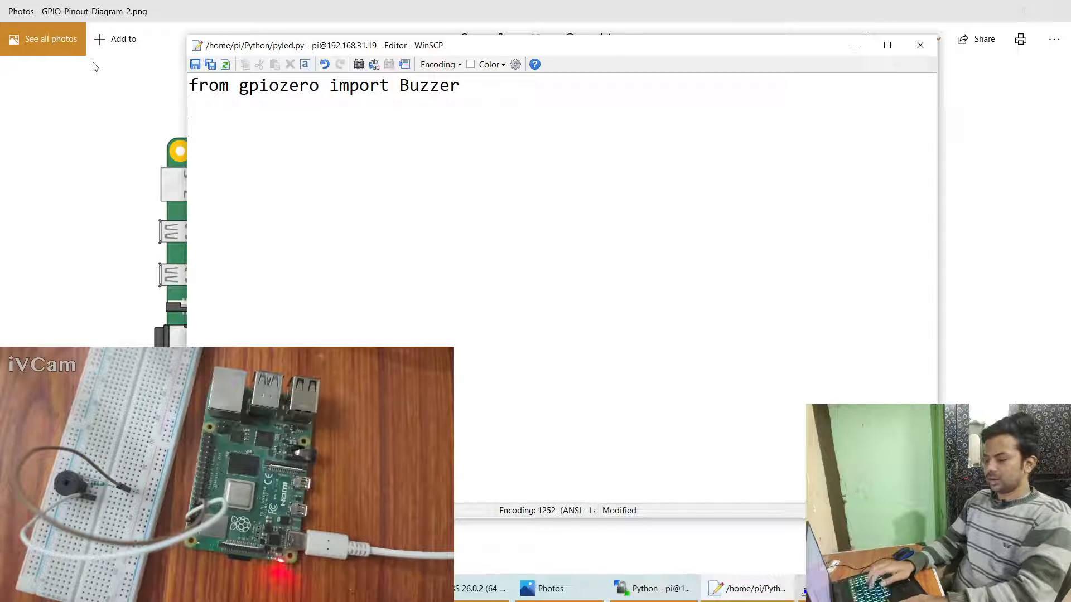
# Step: Create the buzzer with bz=Buzzer(17) and switch it on with bz.on()
pyautogui.write('b')
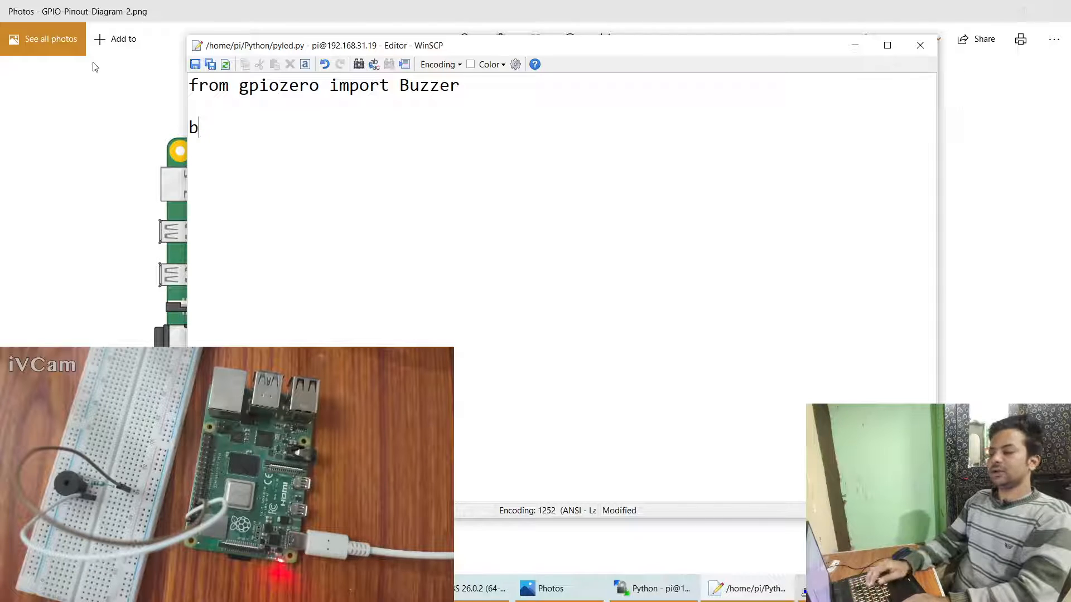
pyautogui.write('z=B')
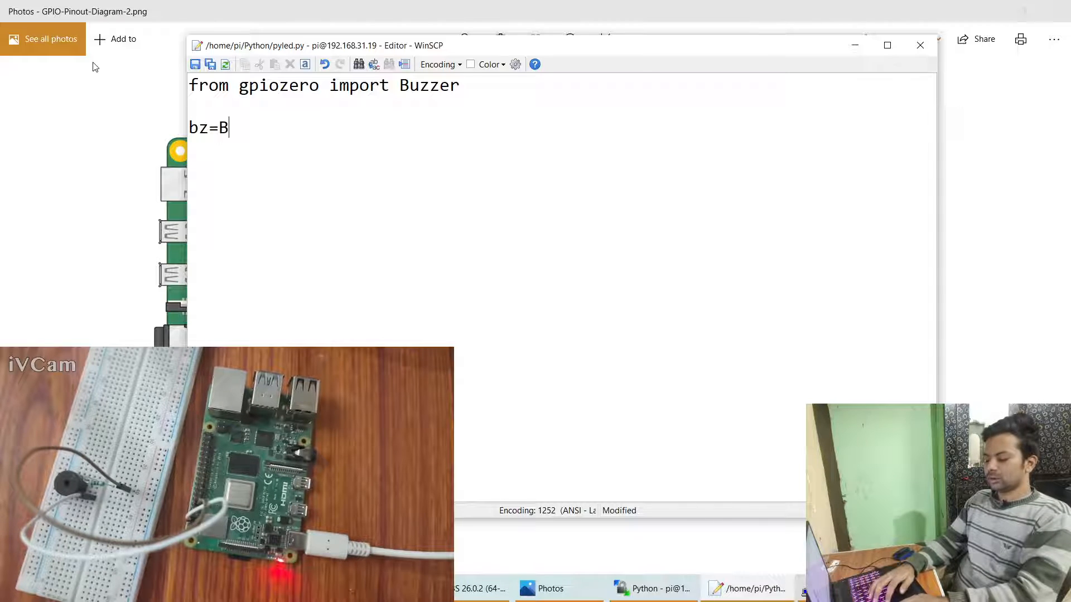
pyautogui.write('uzzer(')
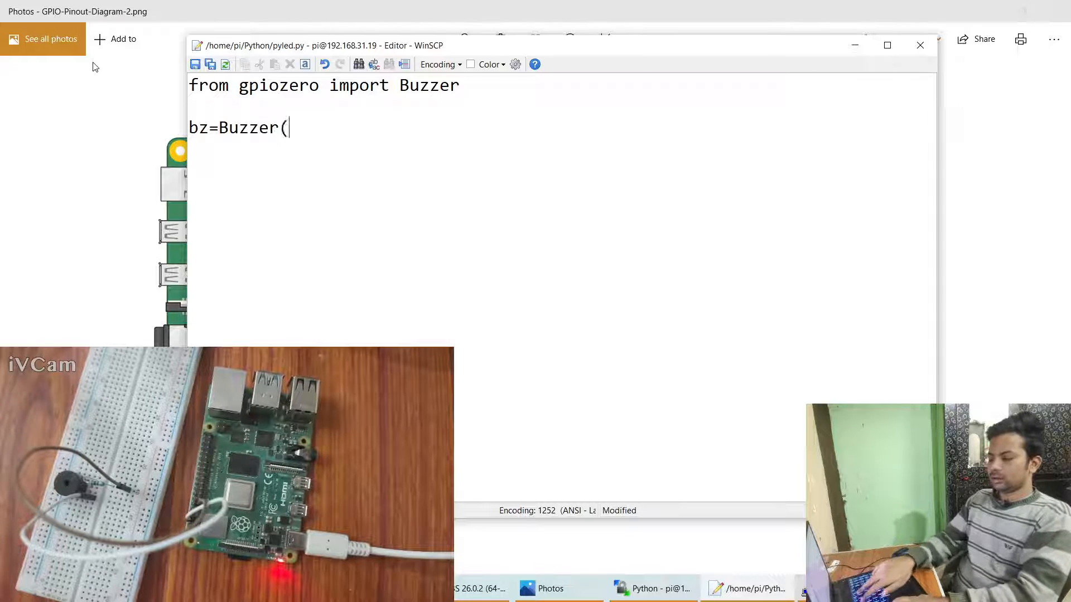
pyautogui.write('1')
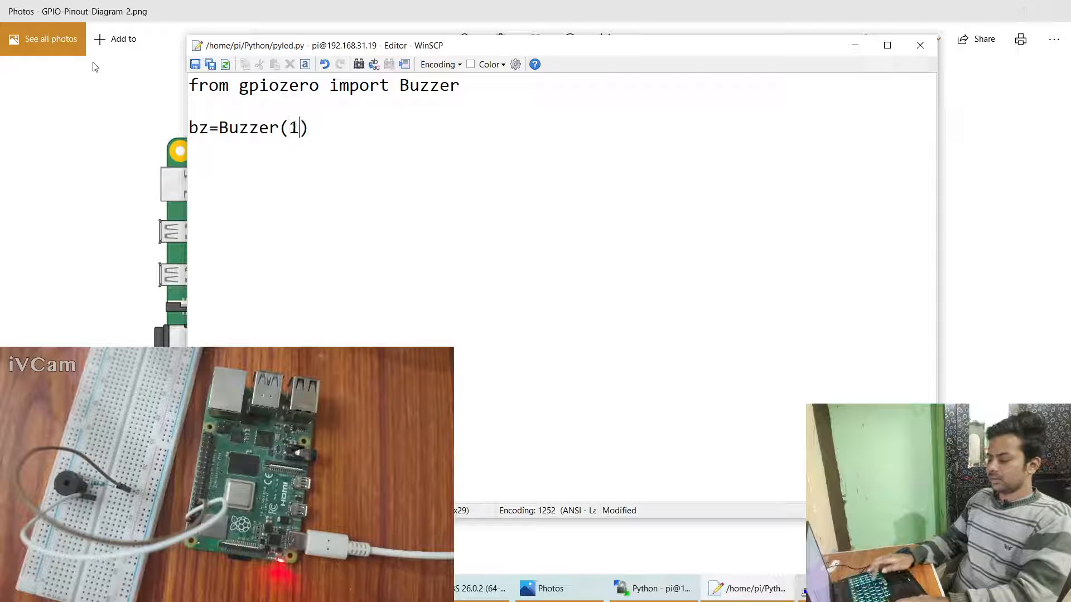
pyautogui.write('7')
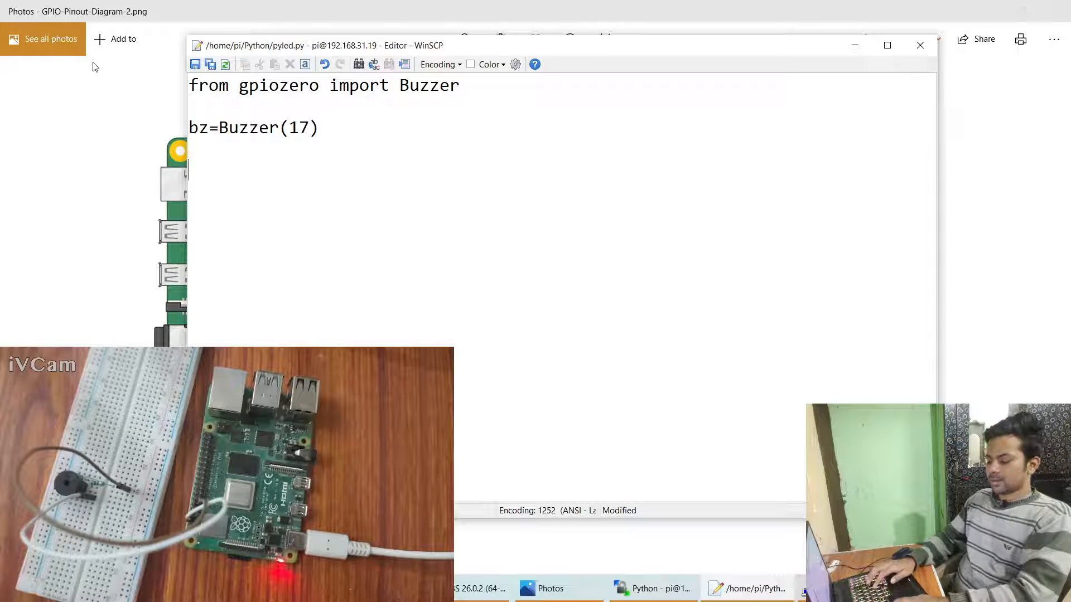
pyautogui.write('bz')
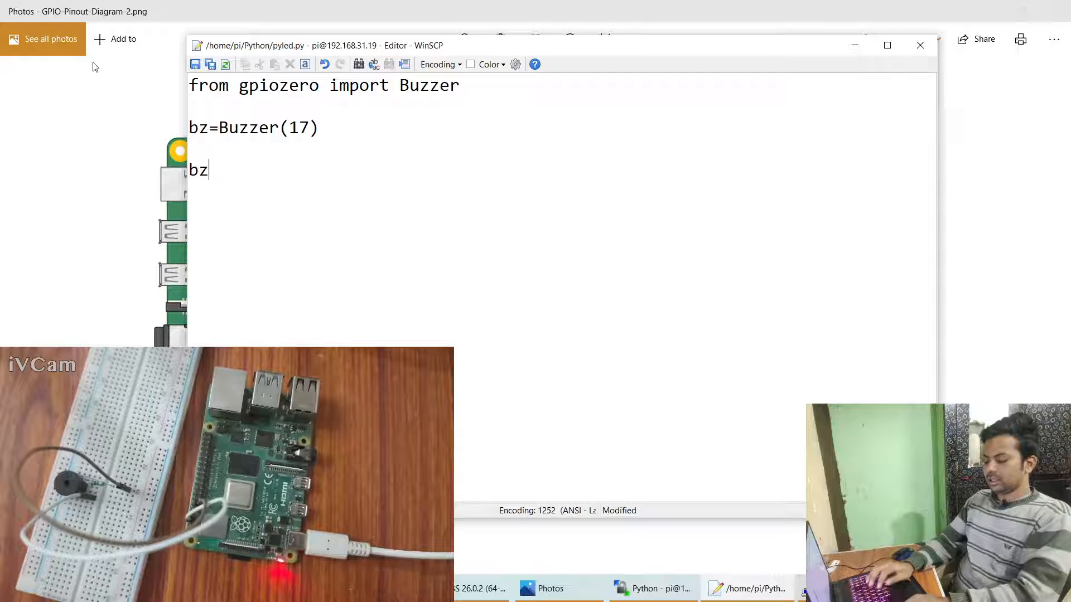
pyautogui.write('.on(')
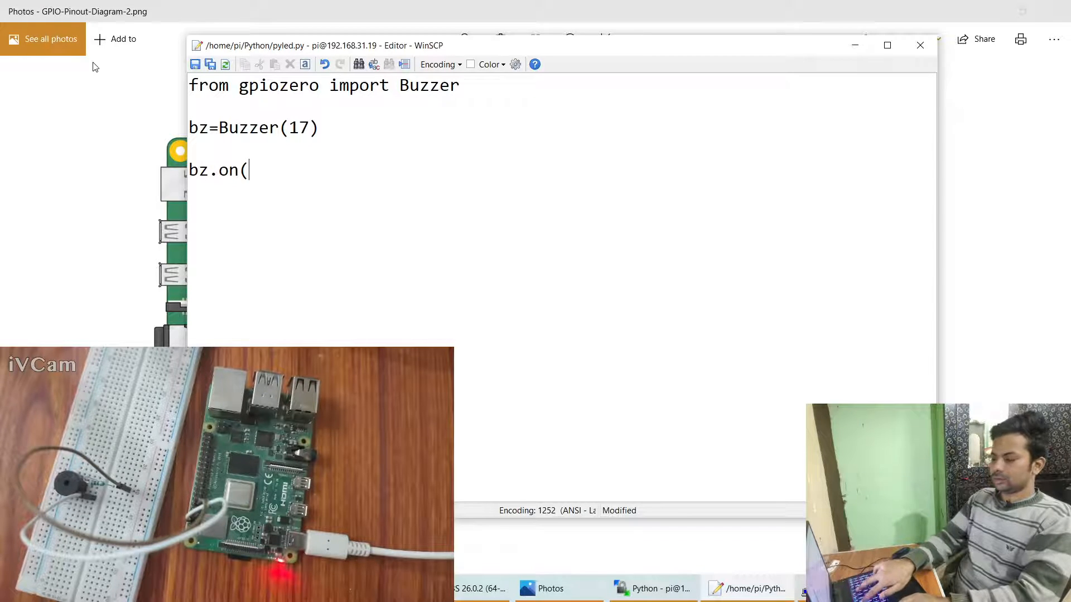
pyautogui.write(')')
pyautogui.write('p')
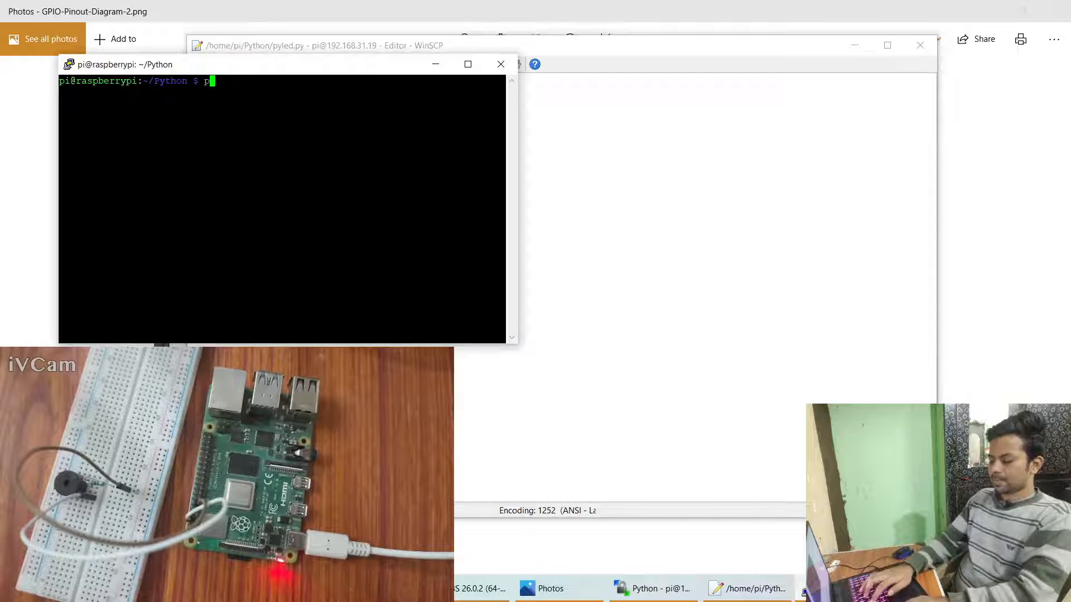
# Step: Run pyled.py with python3, wrap bz.on() in a while True: loop, and rerun it
pyautogui.write('ython3')
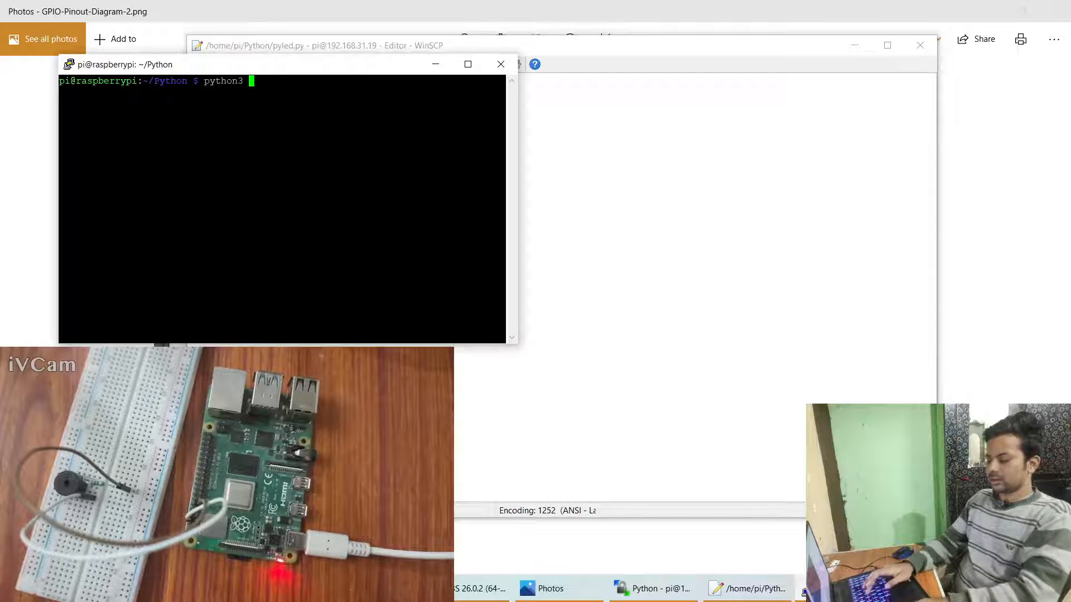
pyautogui.write('pyled.py')
pyautogui.write('while')
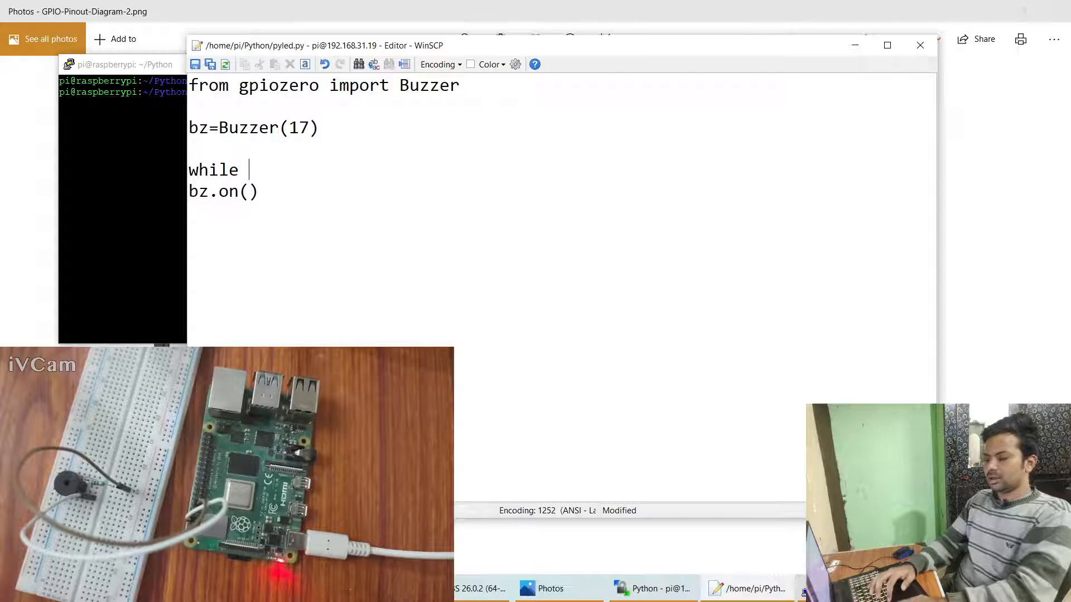
pyautogui.write('True')
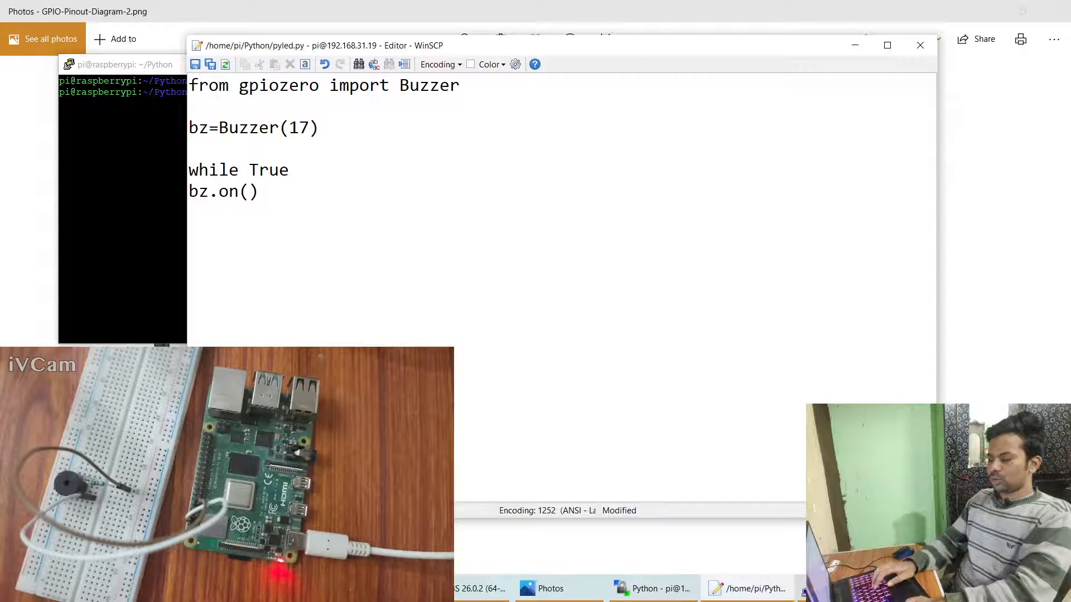
pyautogui.write(':')
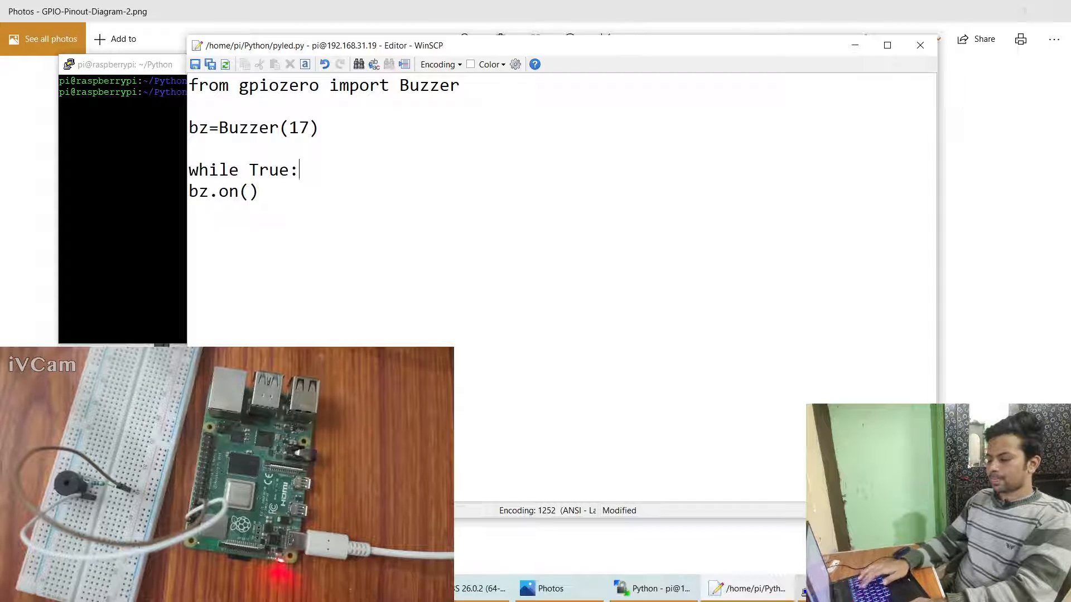
pyautogui.press('Tab')
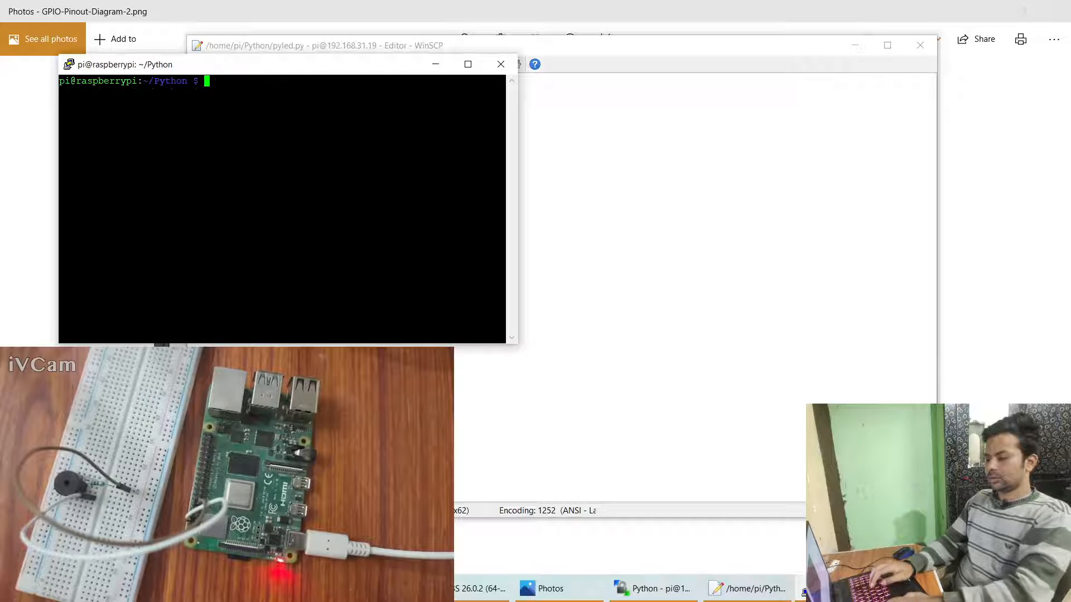
pyautogui.write('python3 pyled.py')
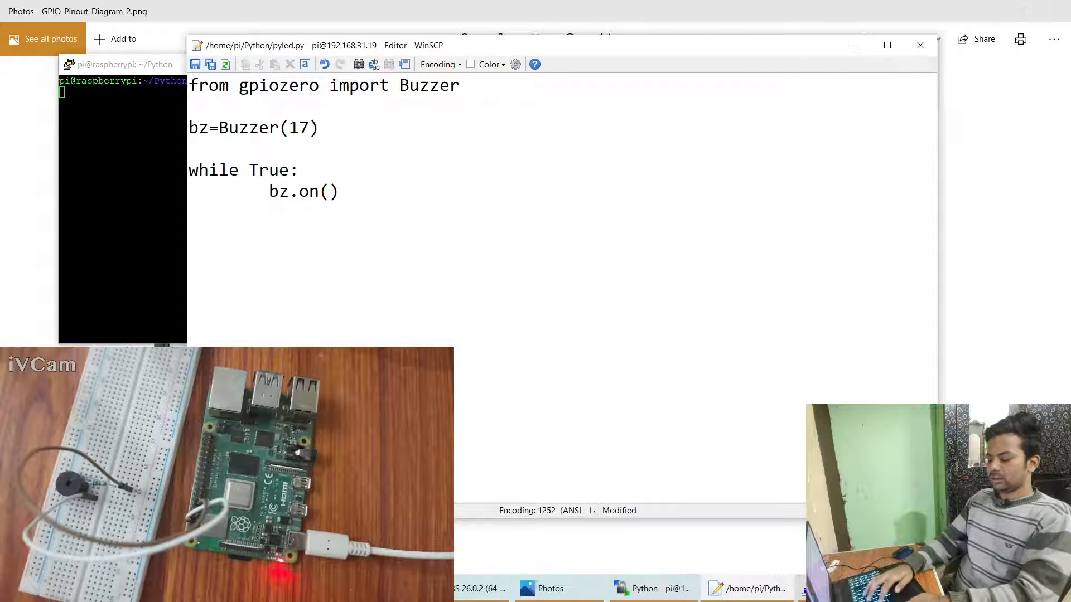
# Step: Add bz.off() after bz.on() in the loop and run python3 pyled.py
pyautogui.write('bz.off')
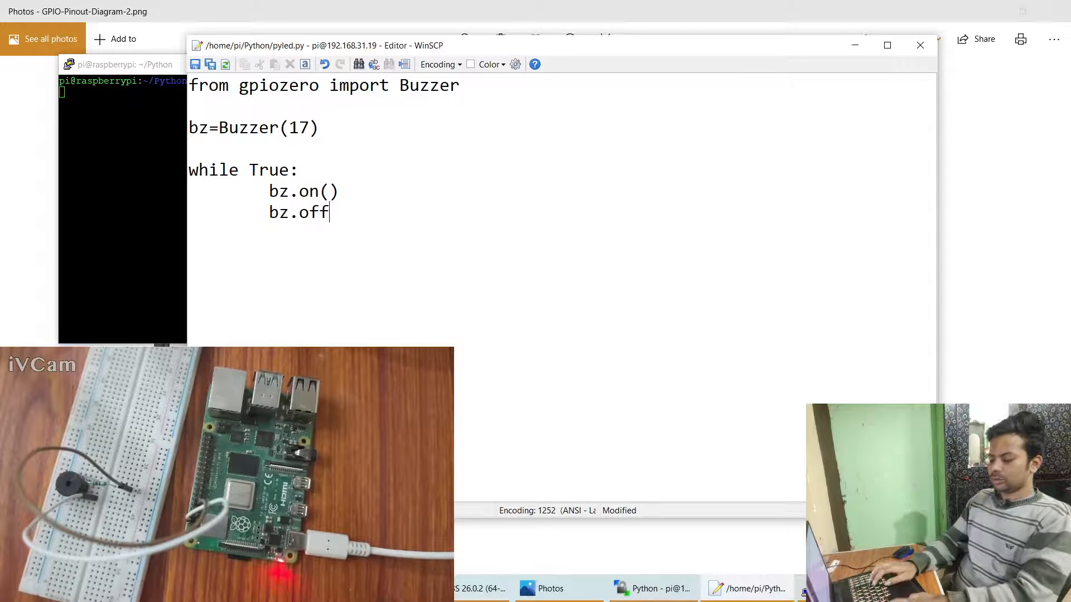
pyautogui.write('()')
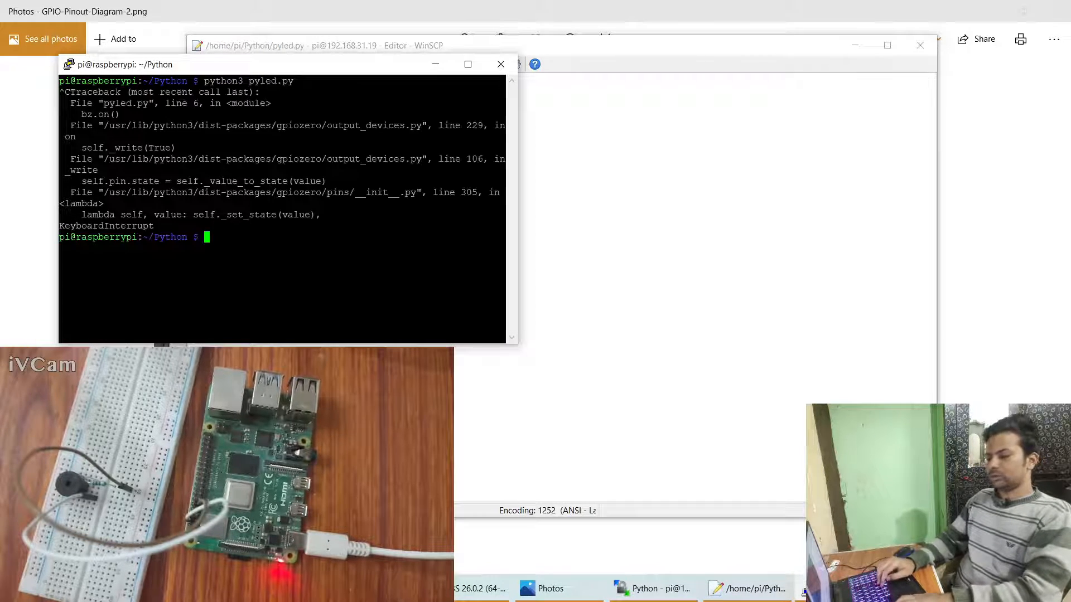
pyautogui.write('python3 pyled.py')
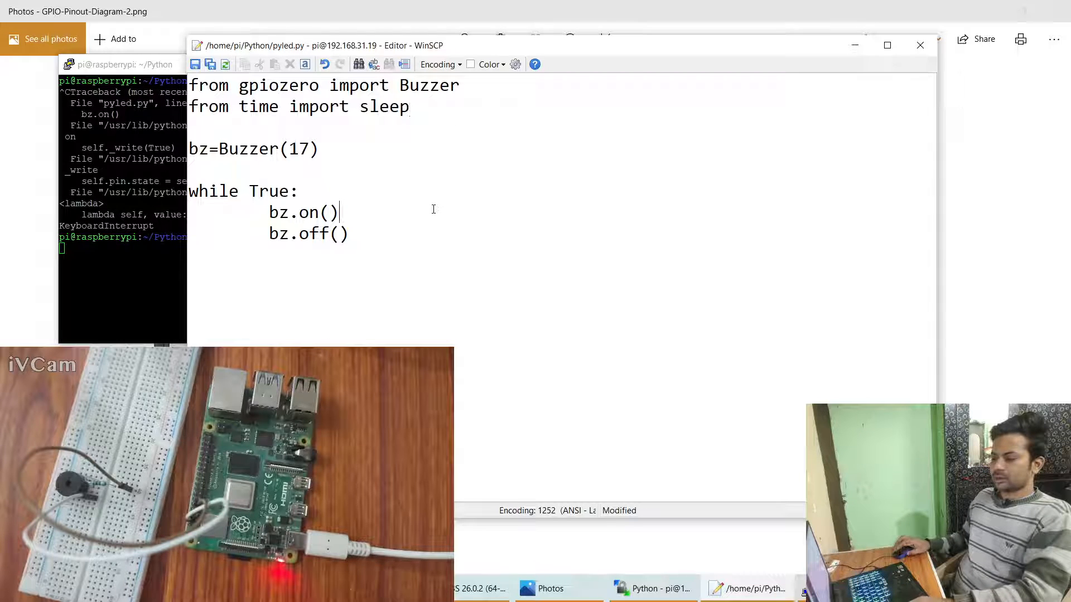
# Step: Add sleep(0.5) after bz.on() and after bz.off(), then clear the PuTTY terminal
pyautogui.write('sle')
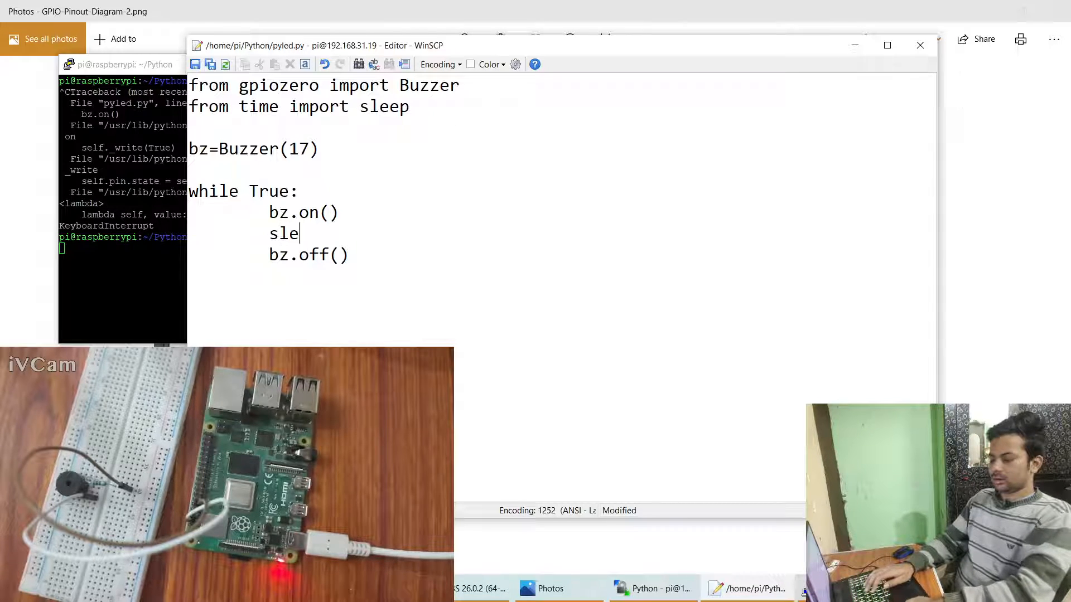
pyautogui.write('ep()')
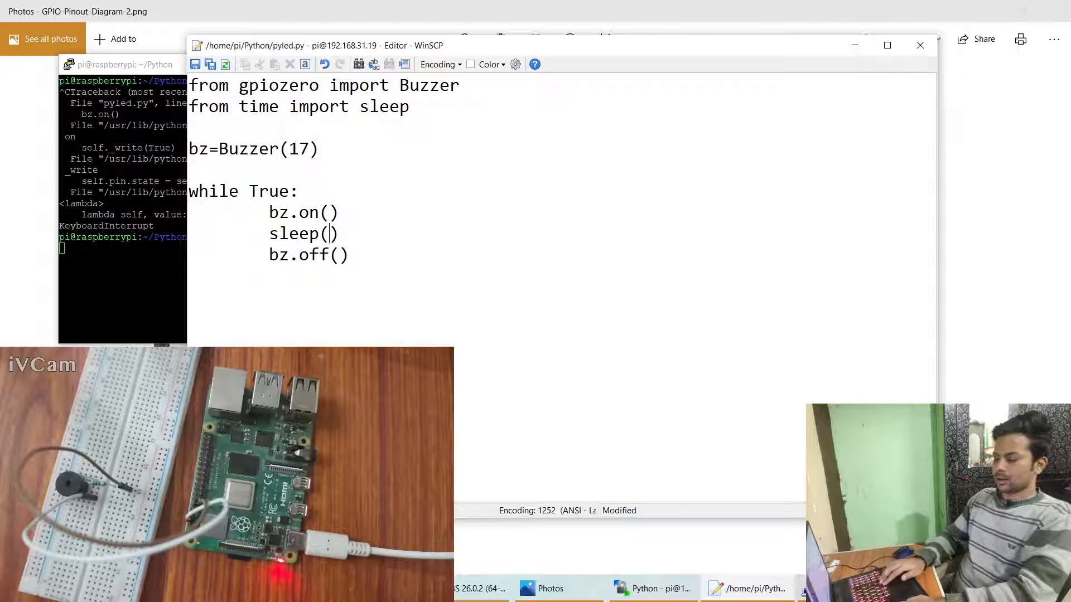
pyautogui.write('0.5')
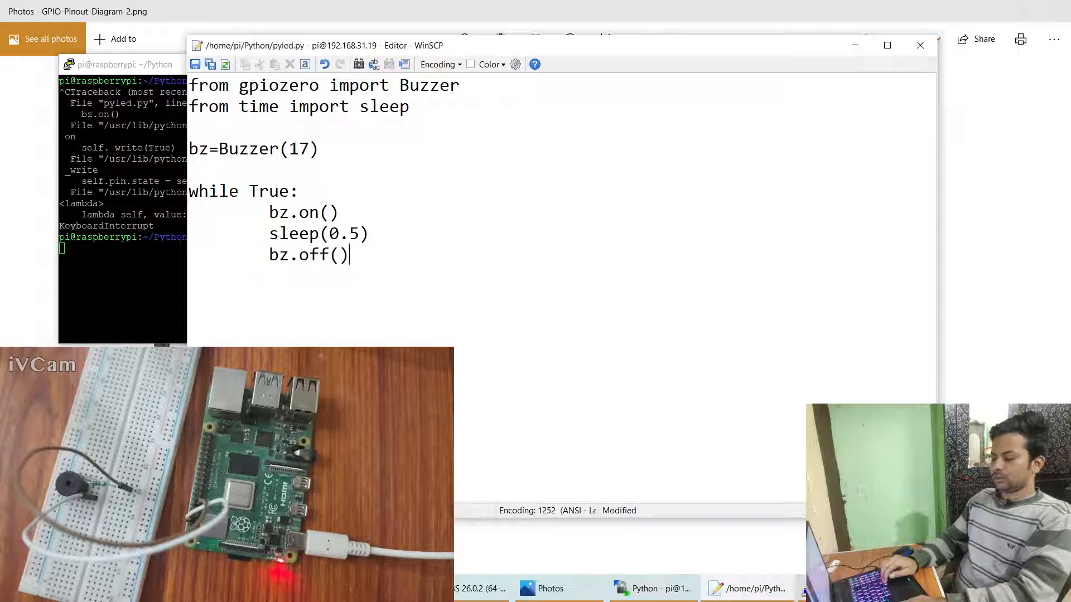
pyautogui.write('s')
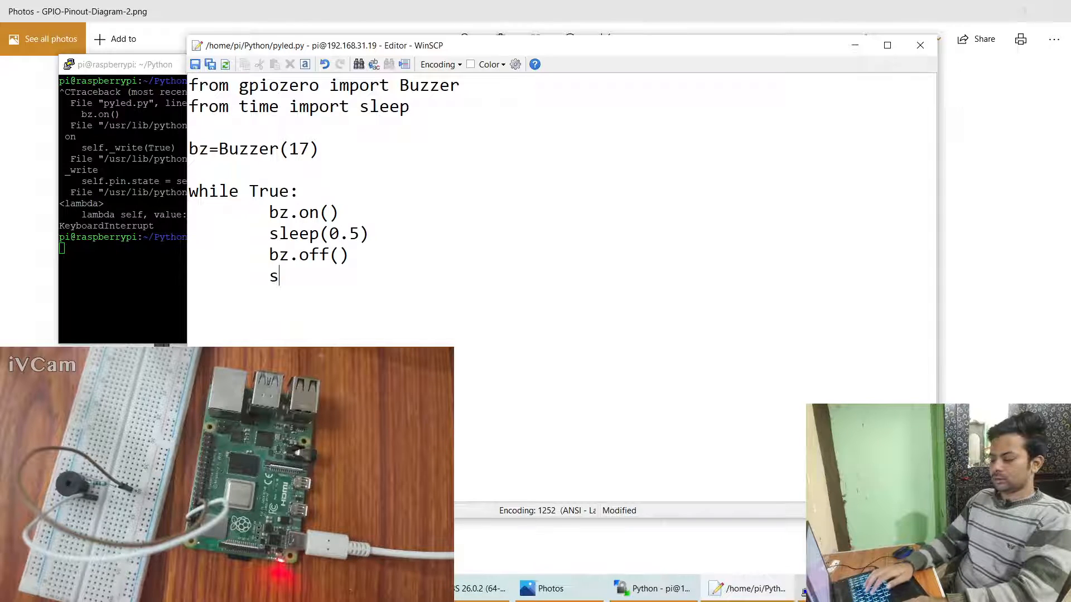
pyautogui.write('leep()')
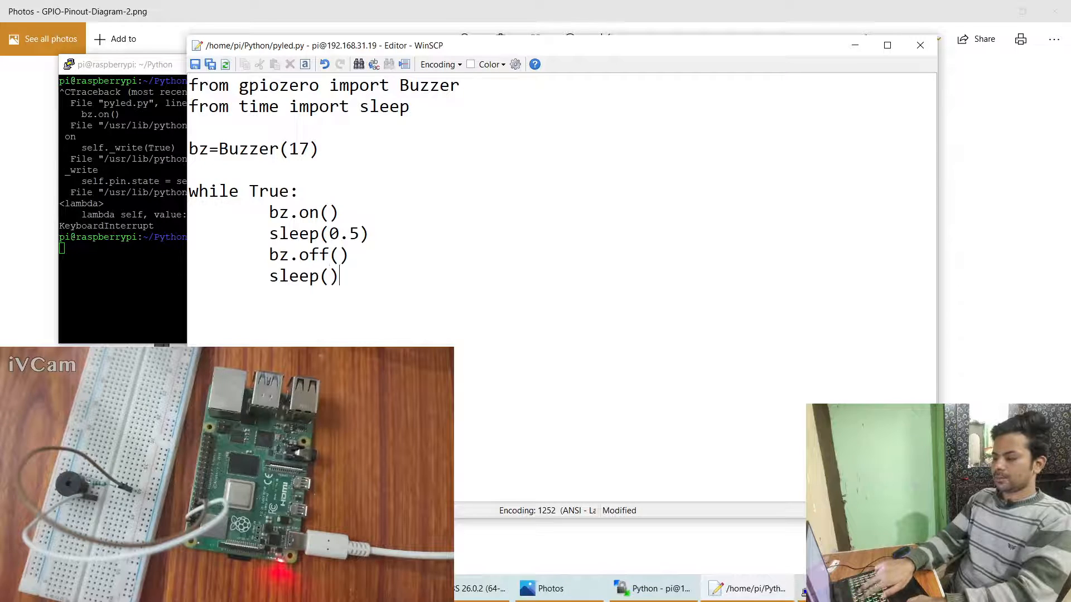
pyautogui.write('0.5')
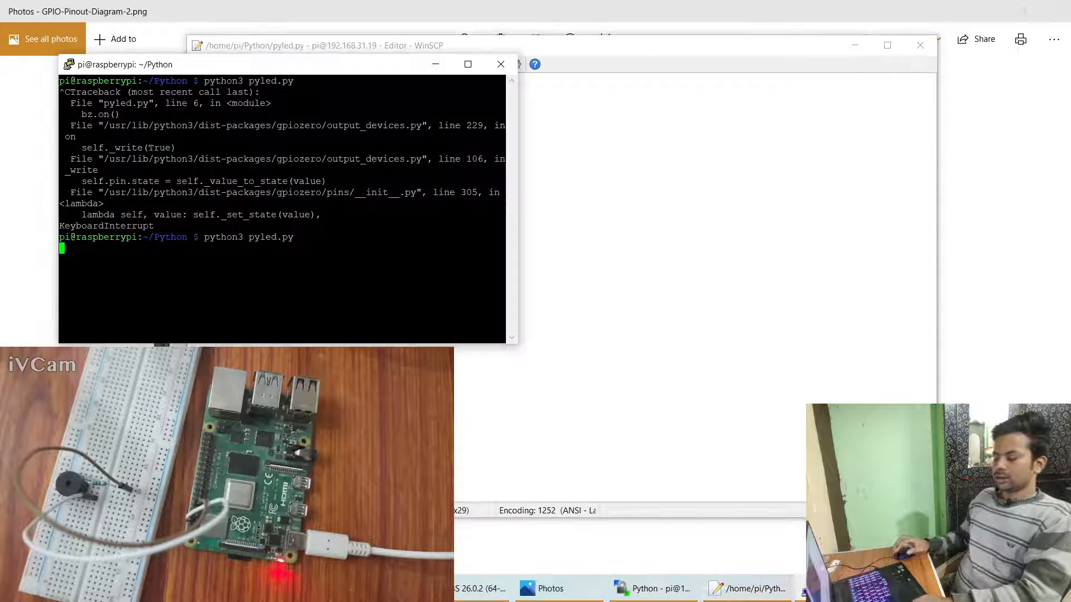
pyautogui.write('clear')
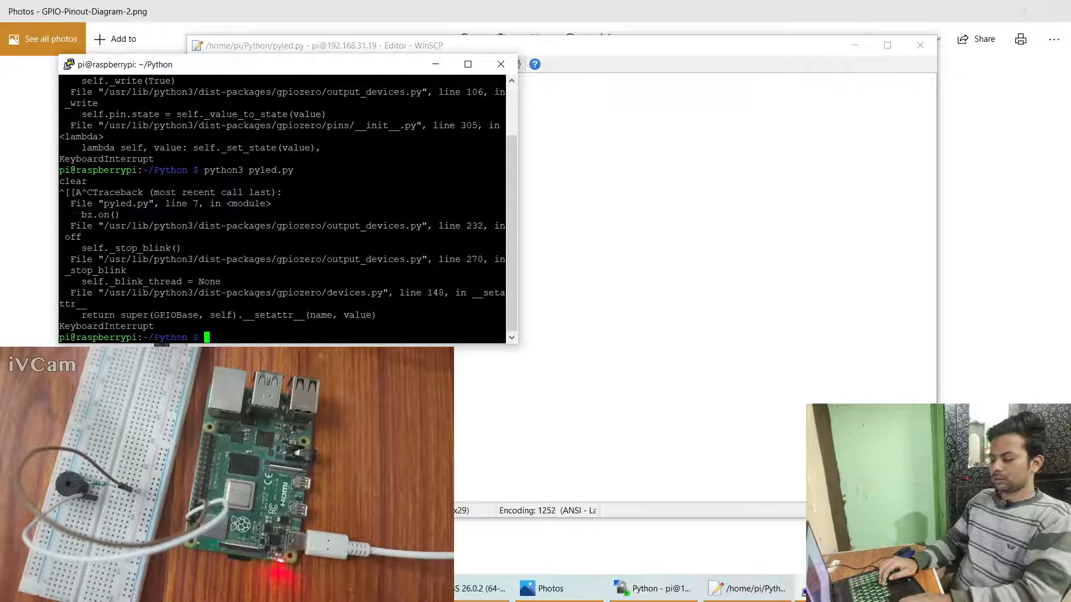
pyautogui.write('clear')
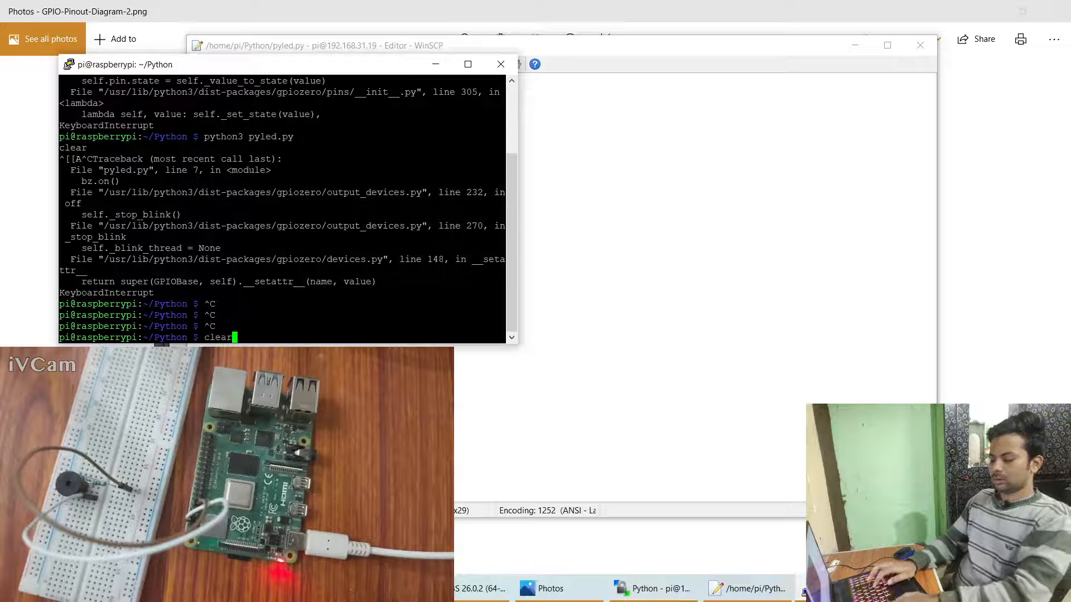